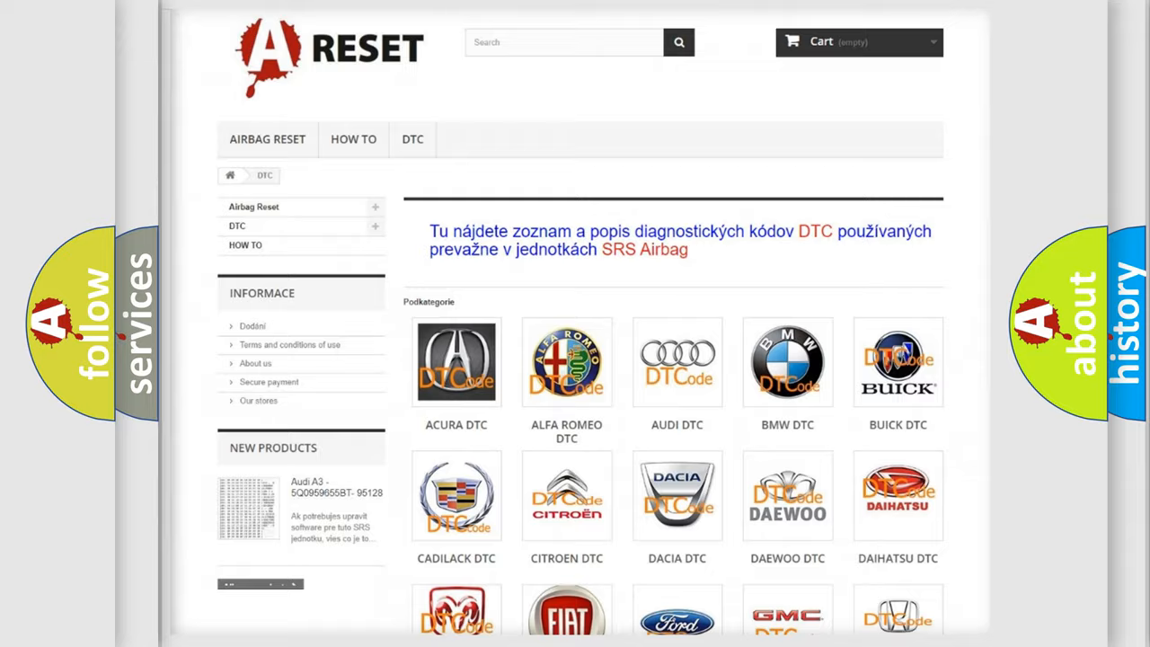
{"action": "scroll", "scroll_direction": "down", "scroll_amount": 3}
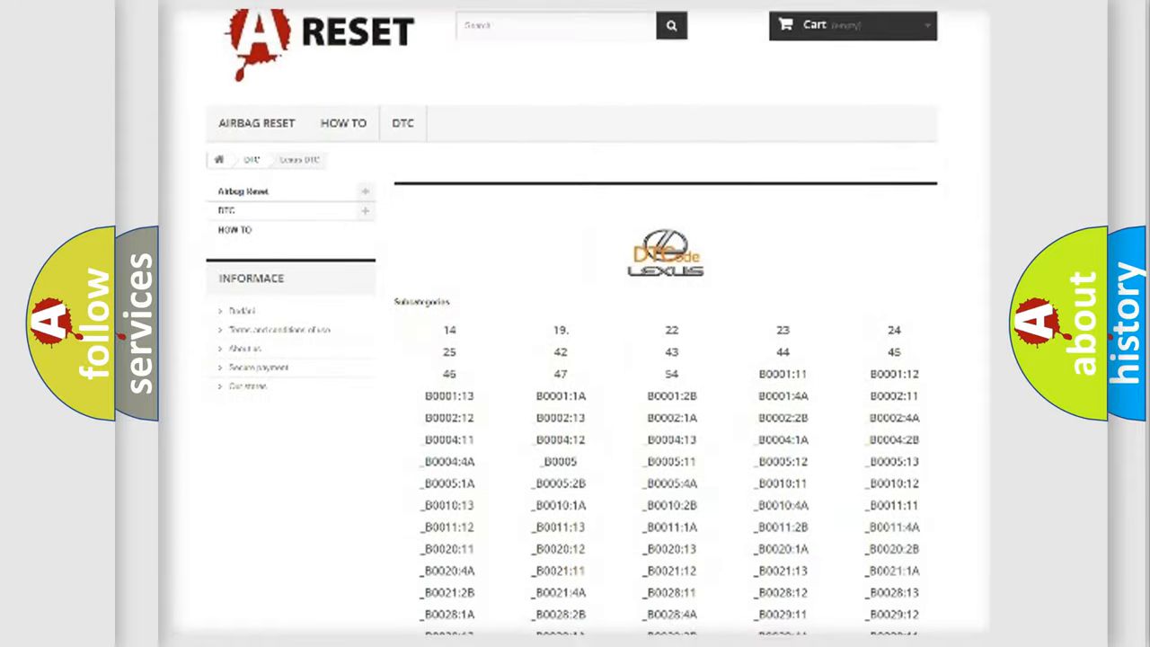
{"action": "scroll", "scroll_direction": "down", "scroll_amount": 3}
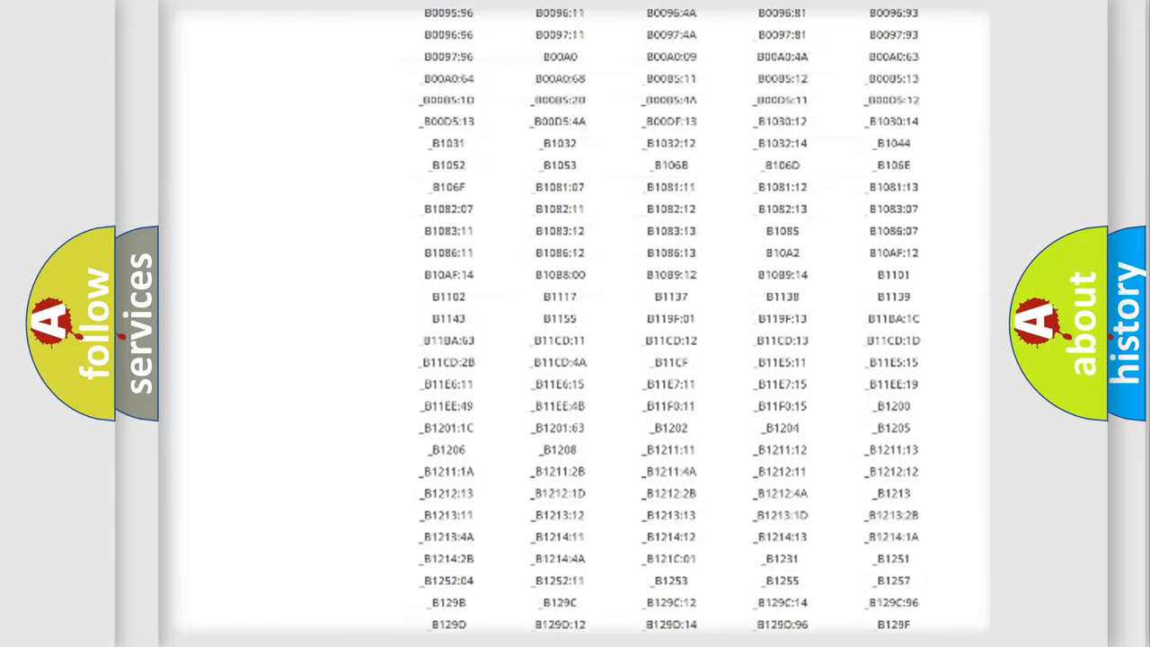
{"action": "scroll", "scroll_direction": "up", "scroll_amount": 3}
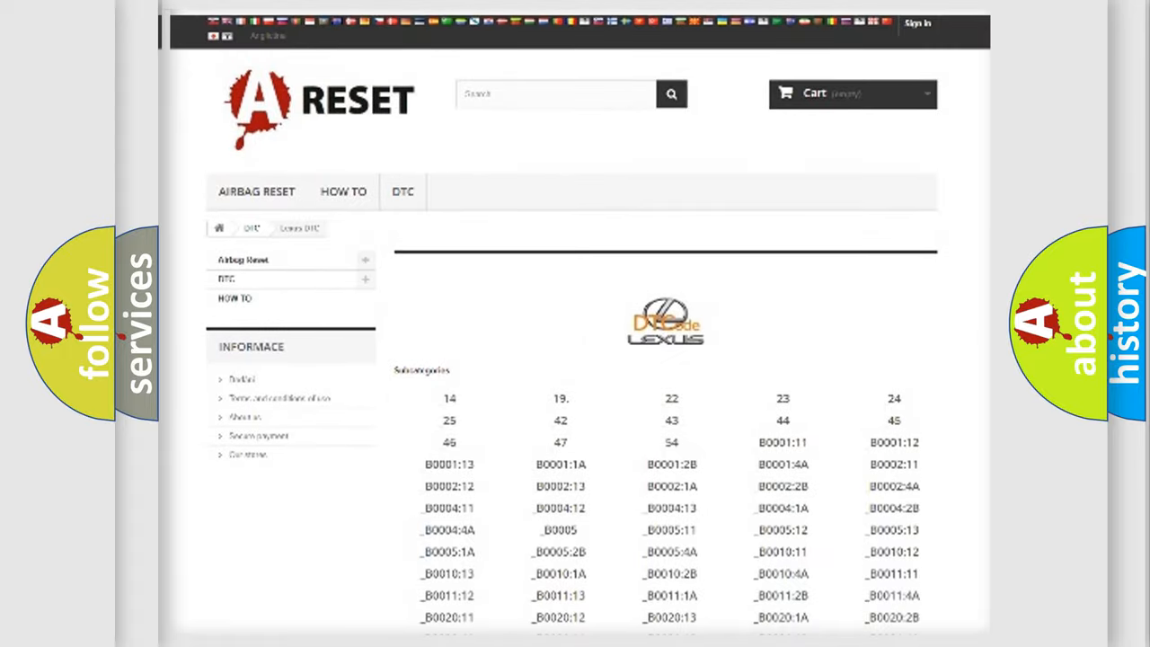